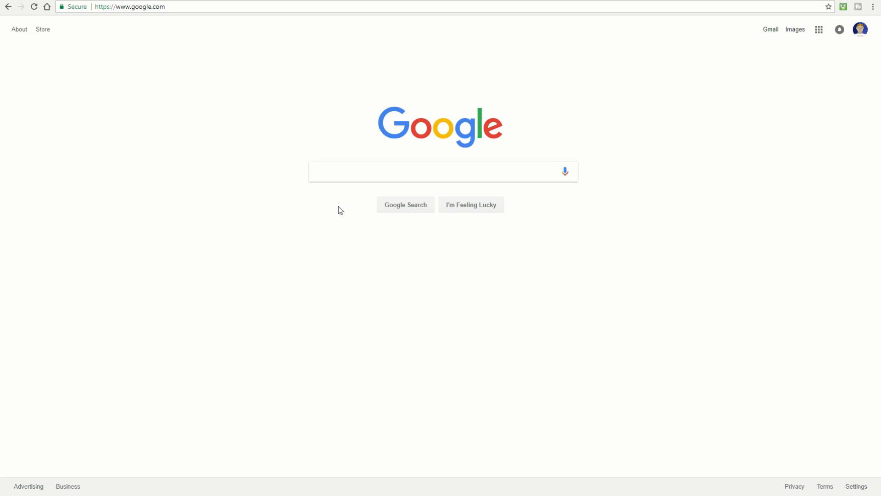
Search Google for atlauncher and reach the Downloads page of atlauncher.com
type("atl")
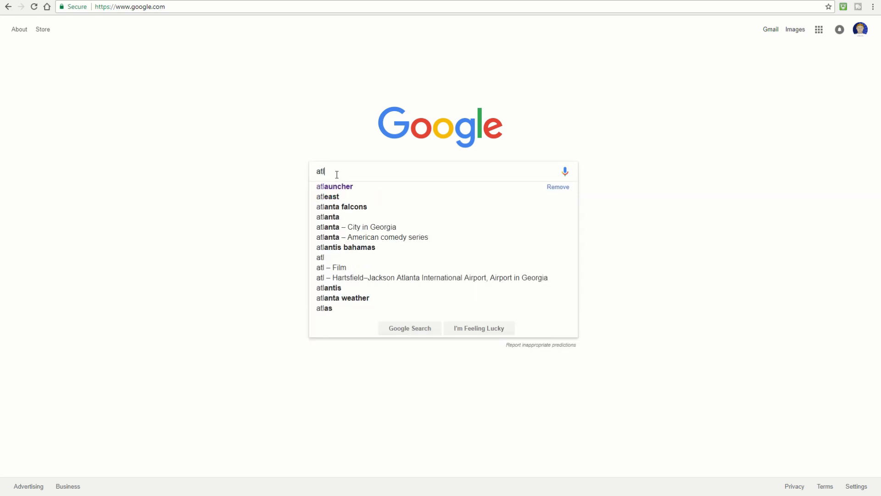
left_click(334, 186)
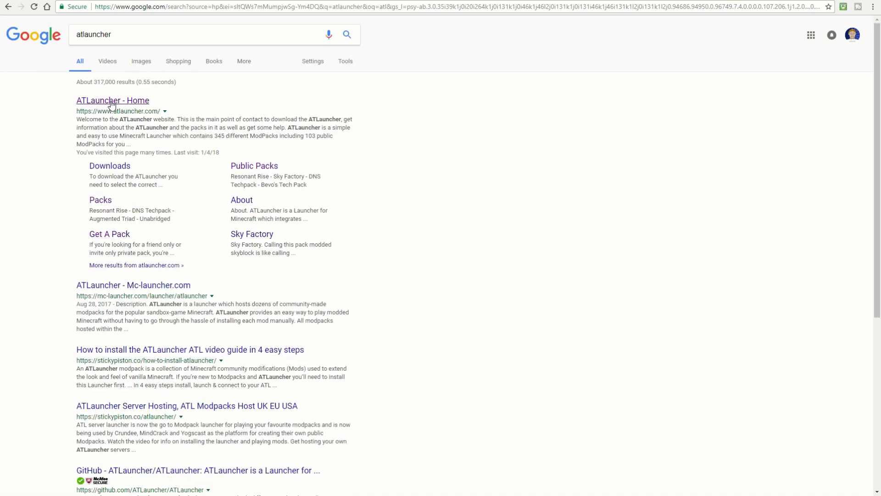
left_click(112, 100)
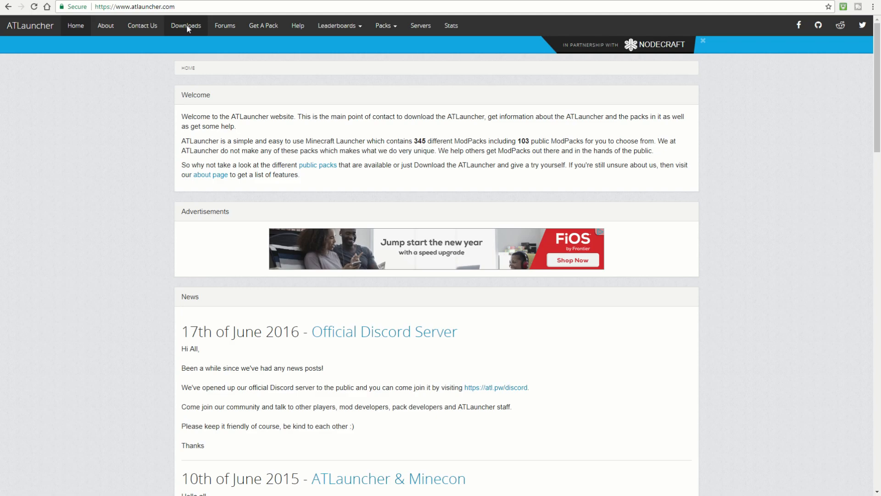
left_click(186, 26)
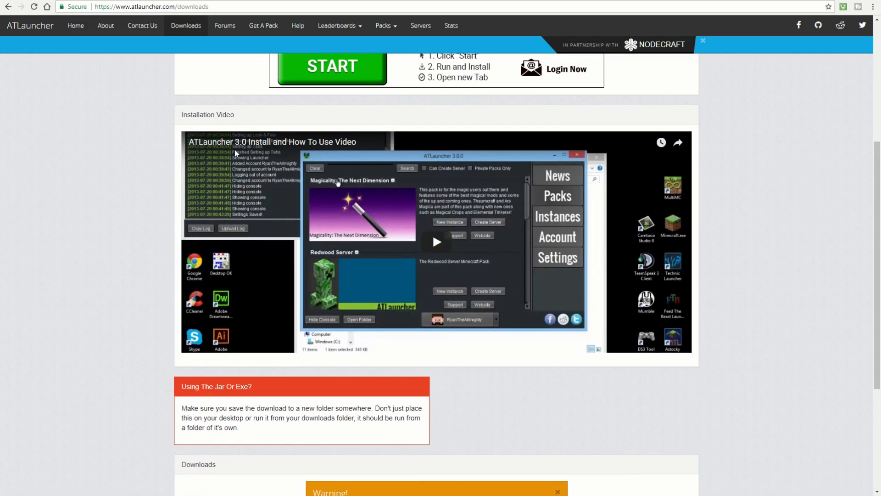
mouse_move(436, 287)
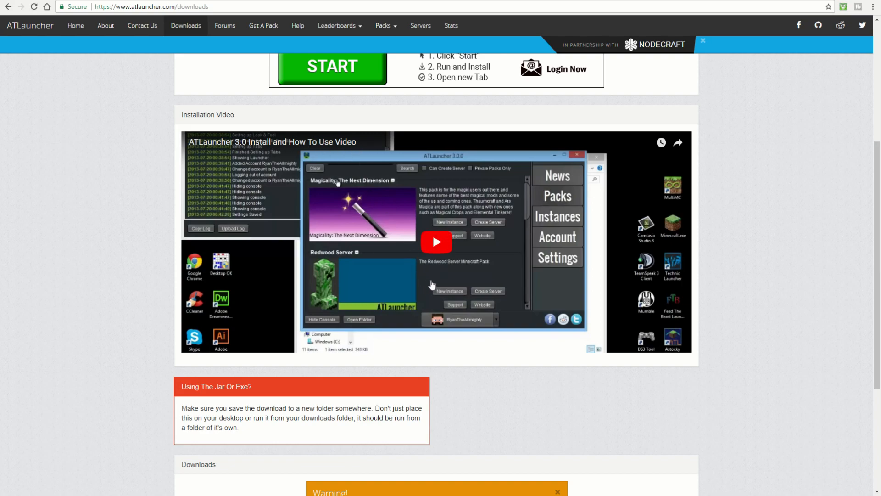
Download the Windows (.exe) version of ATLauncher
scroll("down", 3)
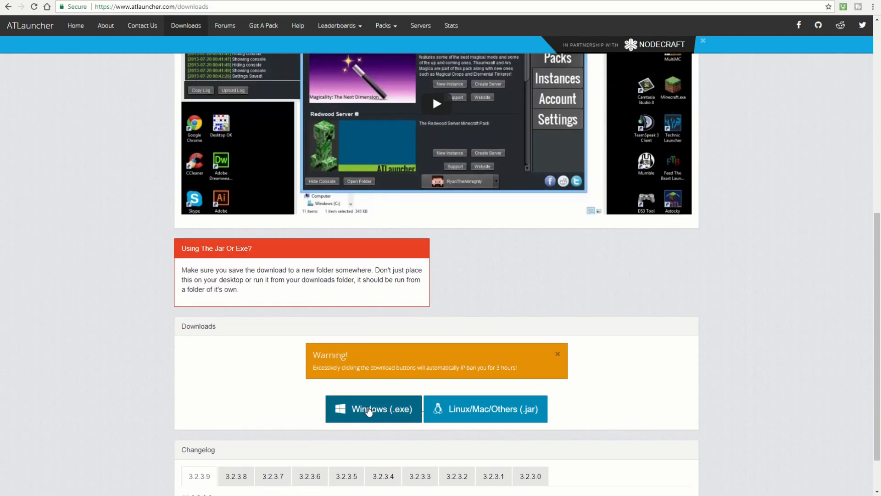
left_click(374, 408)
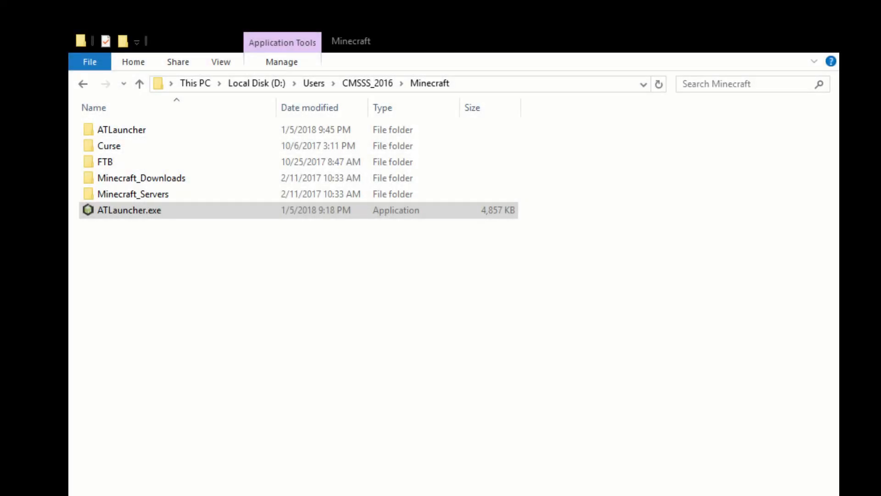
Move ATLauncher.exe into a new ATLauncher folder and start it from there
key("F2")
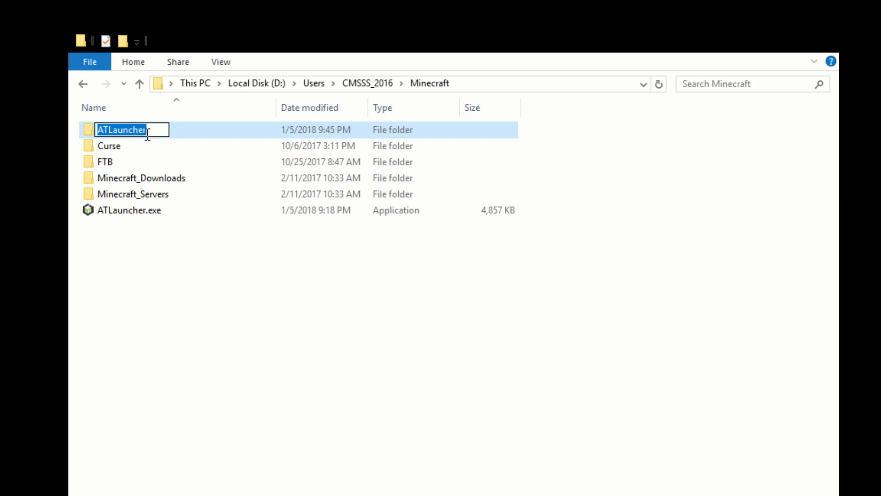
left_click(109, 146)
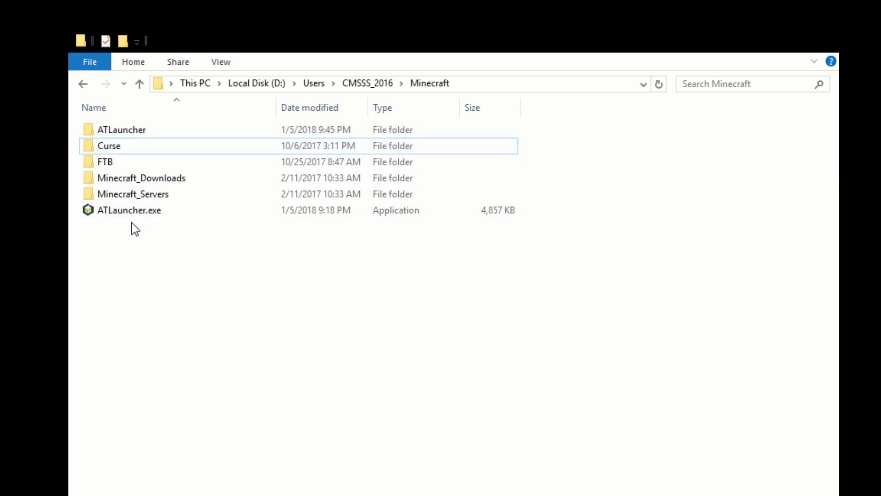
double_click(119, 129)
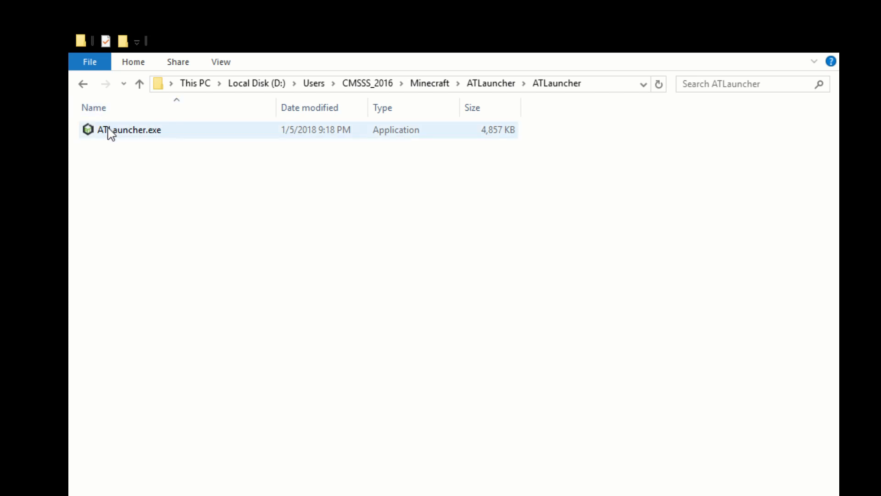
double_click(126, 129)
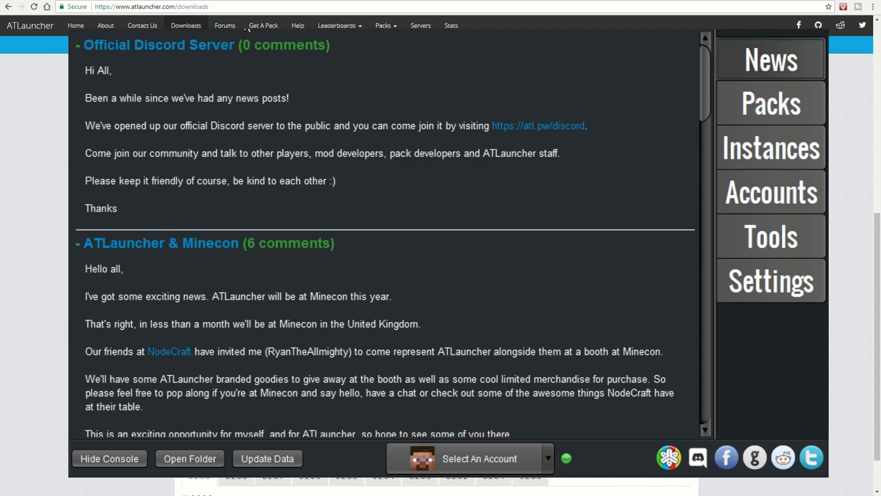
mouse_move(314, 131)
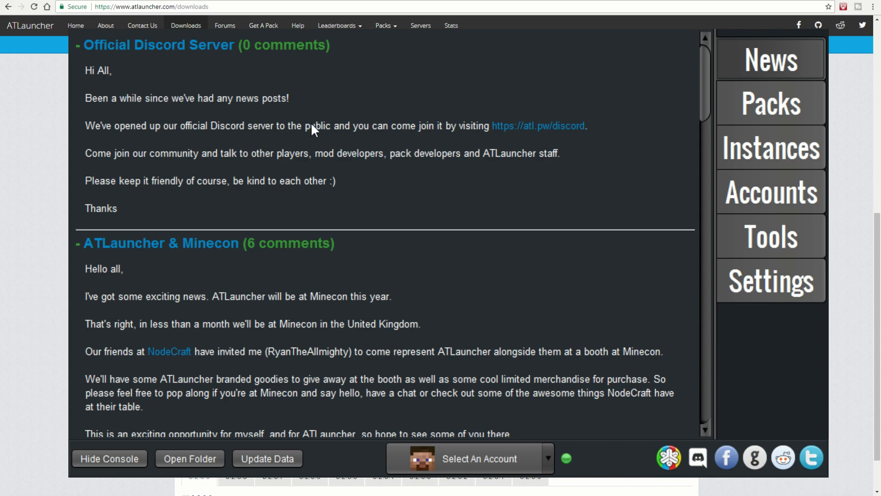
mouse_move(232, 271)
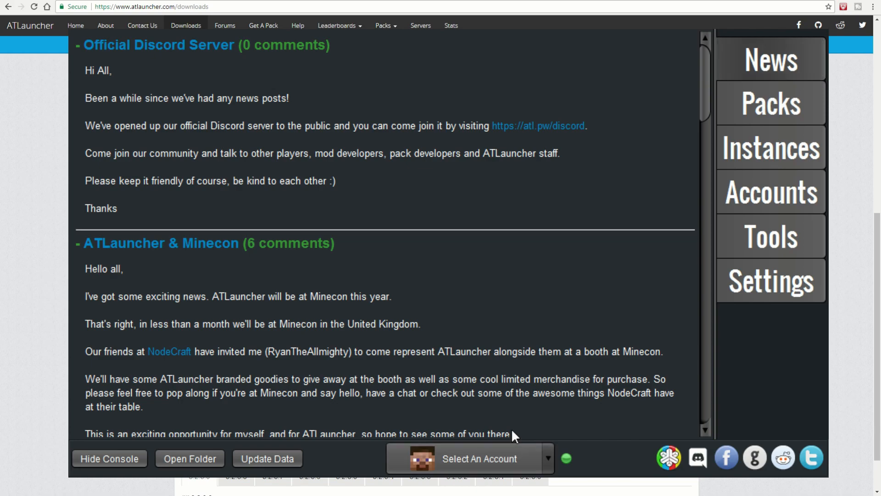
mouse_move(580, 466)
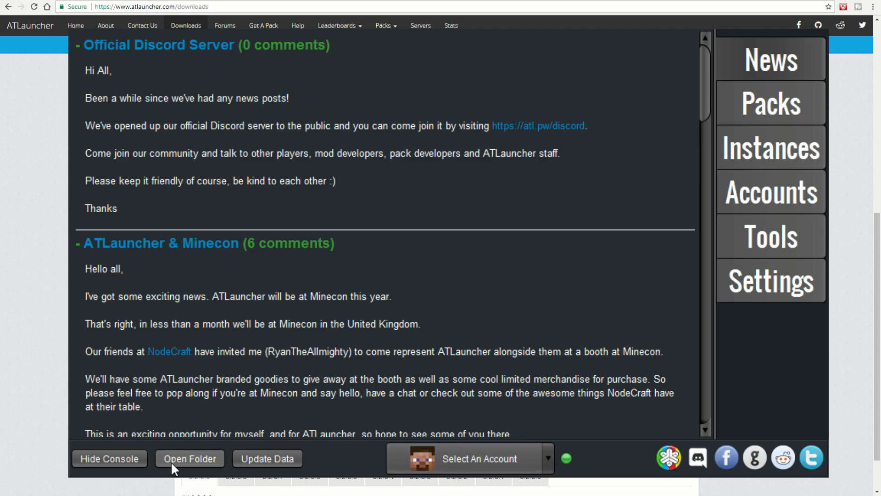
In Java/Minecraft settings set maximum memory 8192 MB and window size 1920x1080
left_click(771, 280)
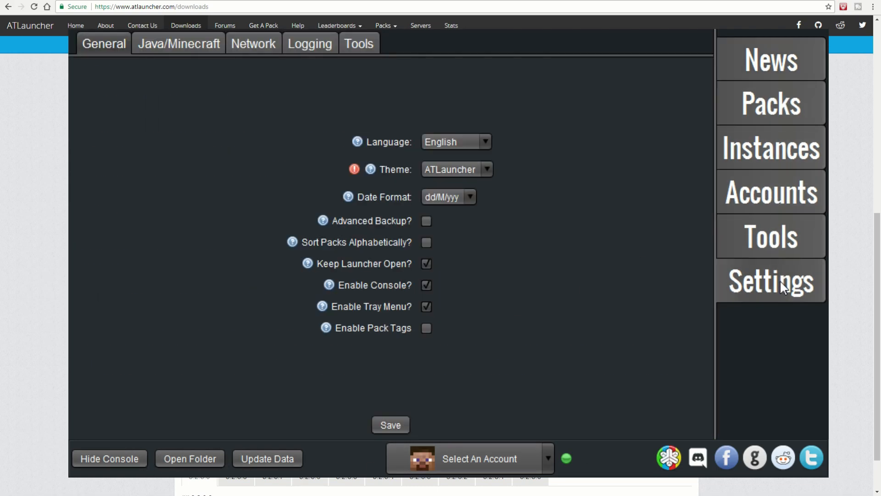
left_click(179, 43)
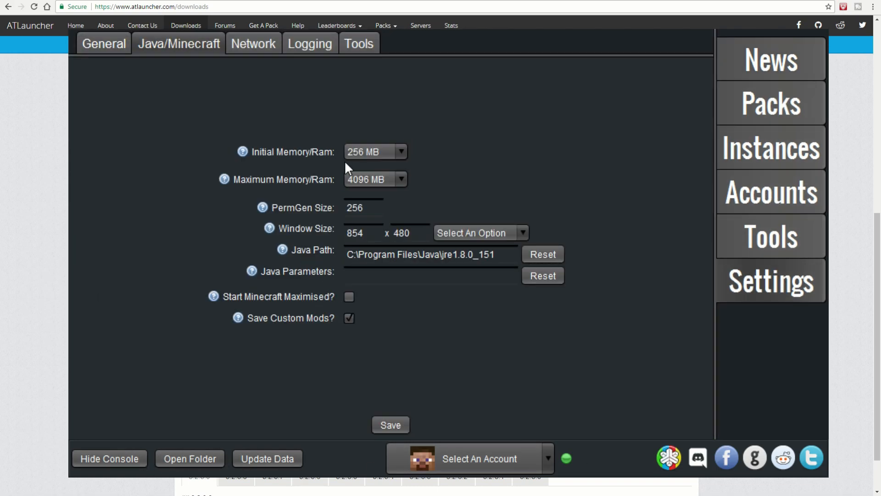
left_click(400, 179)
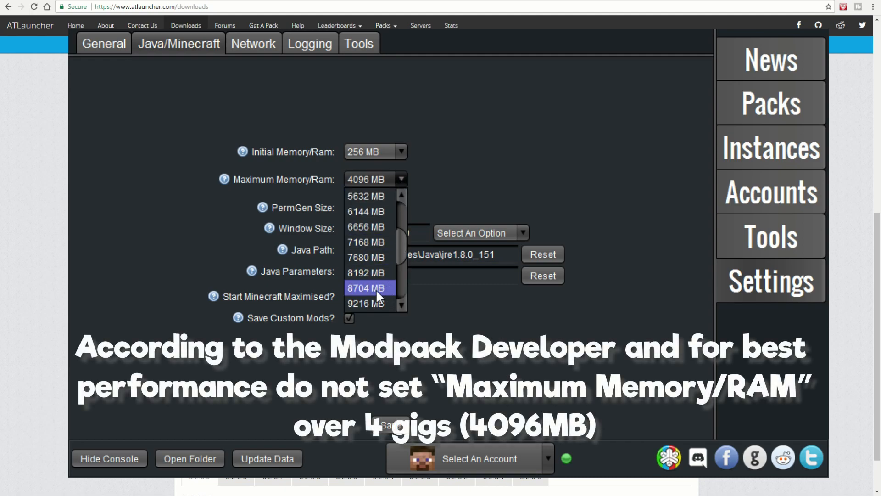
mouse_move(375, 272)
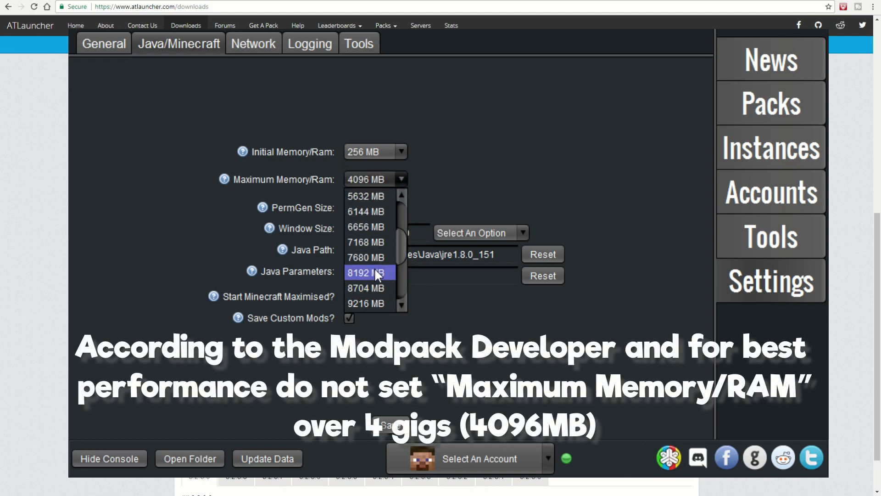
left_click(365, 273)
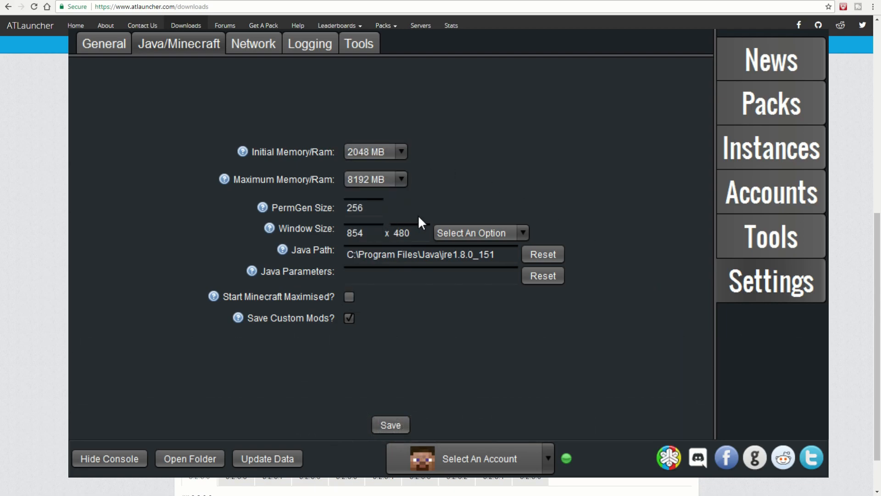
left_click(478, 233)
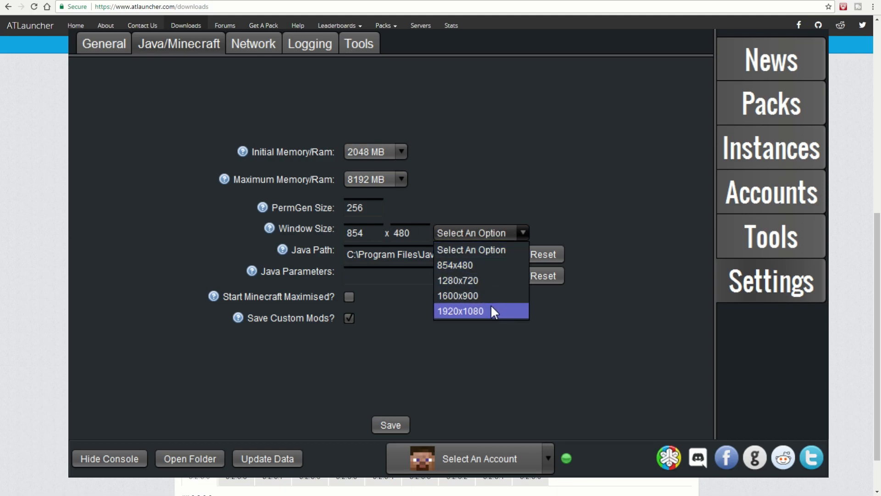
left_click(461, 311)
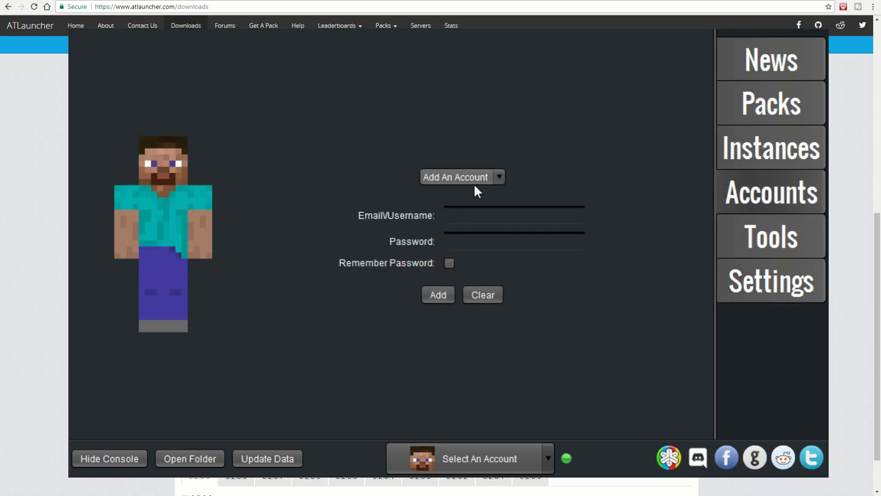
mouse_move(469, 202)
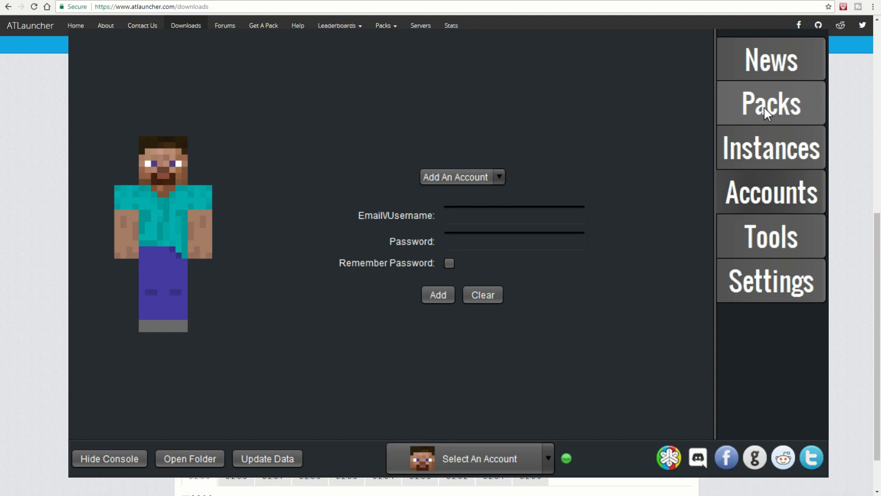
Find Mech & Magic in the Packs list and start a new instance of it
left_click(770, 103)
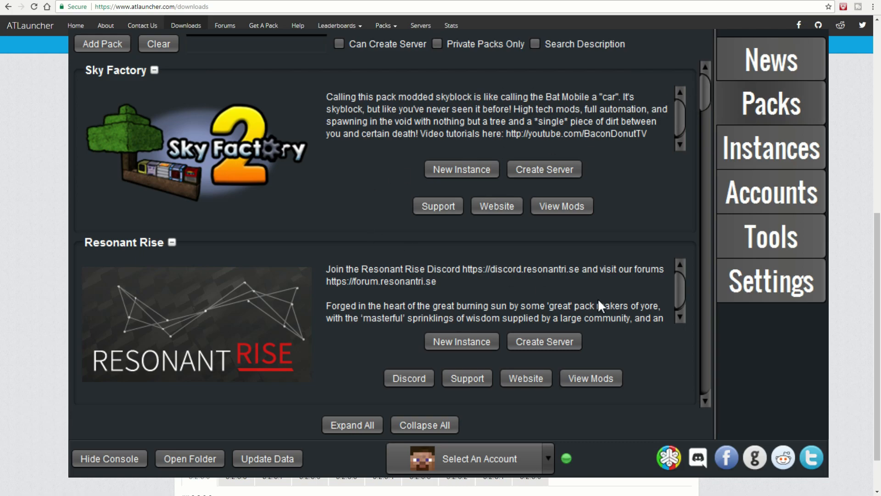
scroll("down", 3)
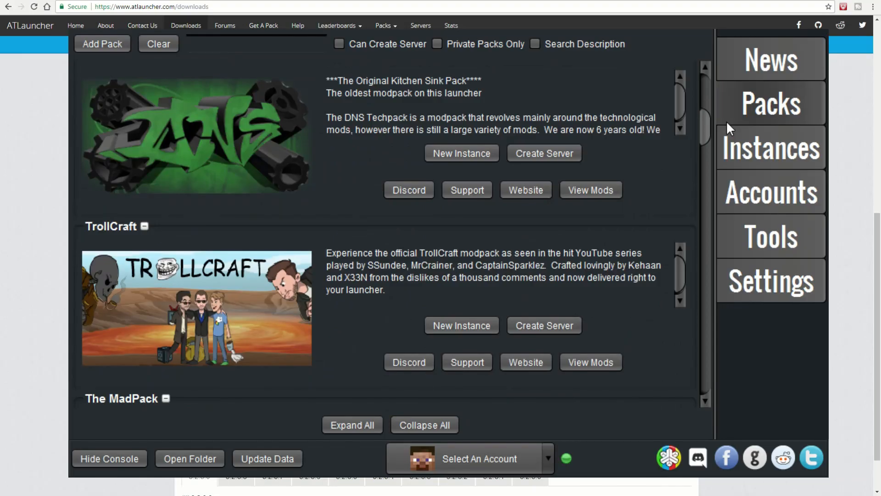
scroll("down", 3)
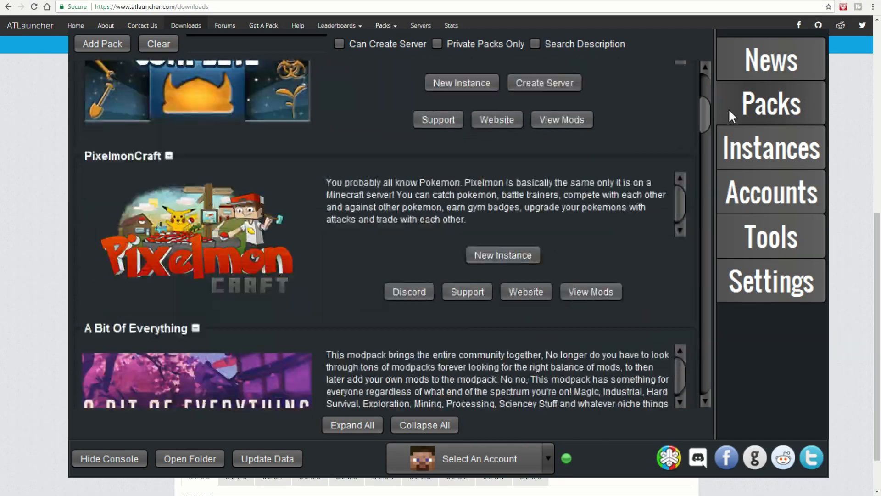
scroll("down", 3)
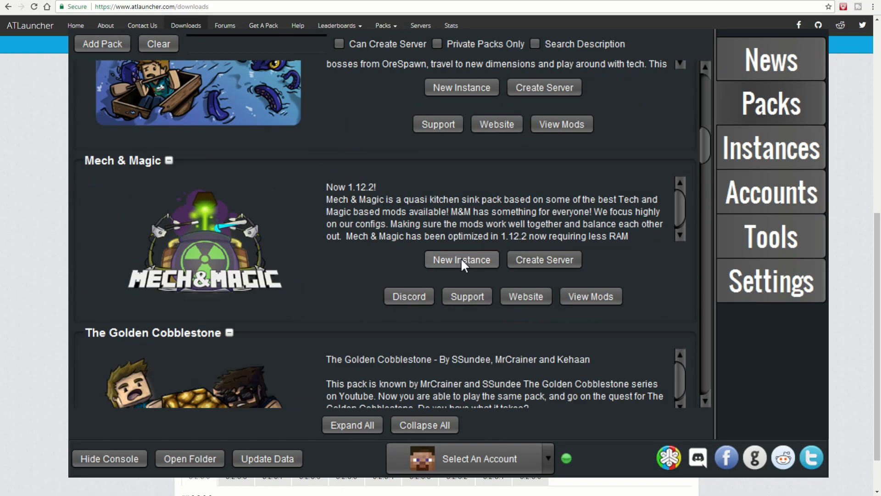
mouse_move(545, 260)
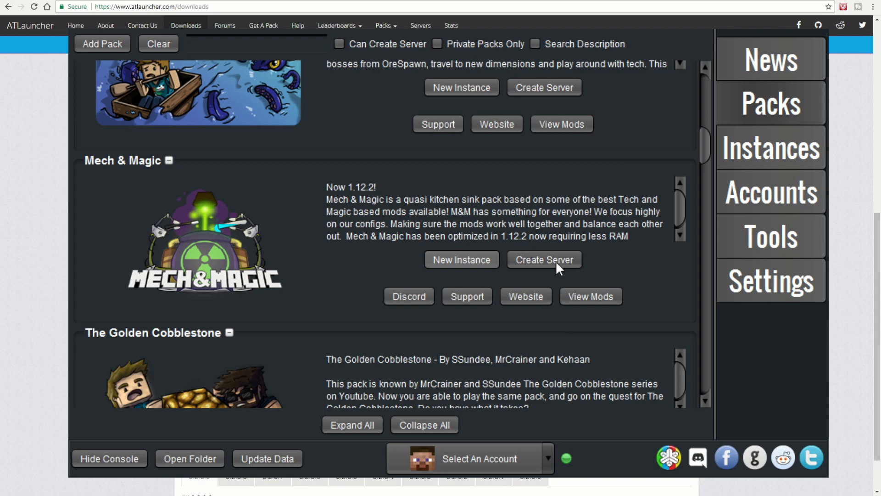
mouse_move(578, 283)
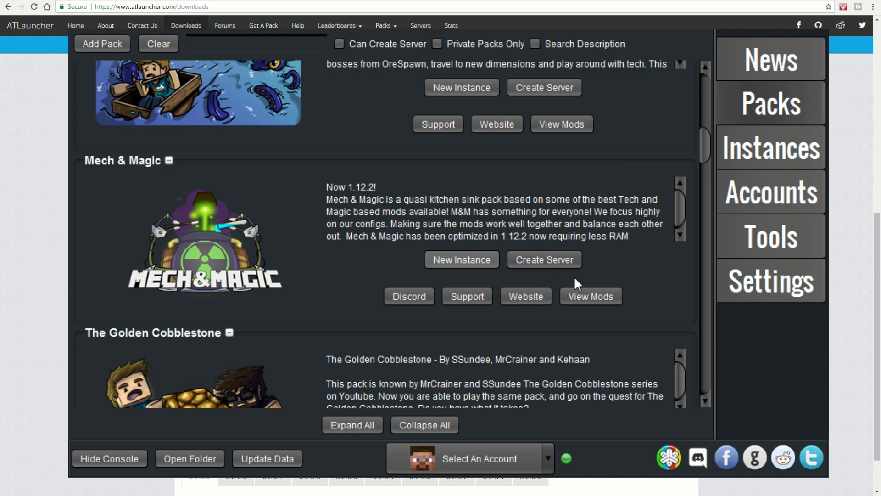
left_click(771, 191)
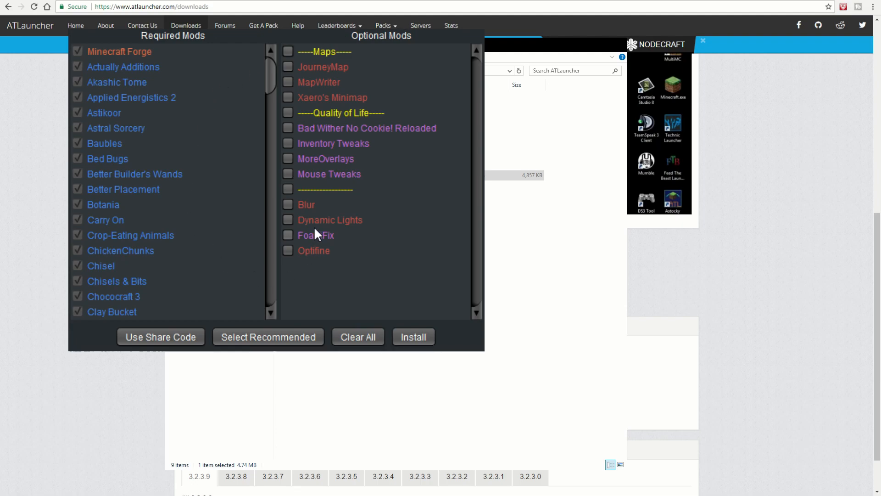
mouse_move(309, 277)
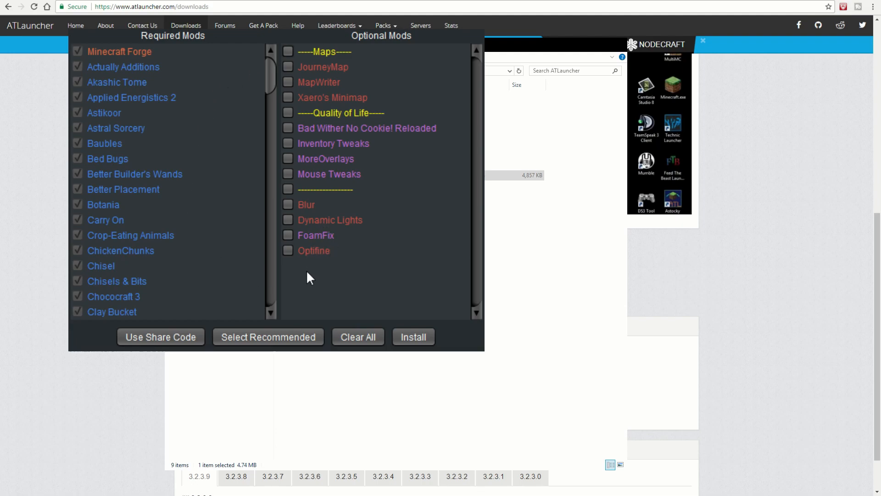
Include Optifine, Dynamic Lights, Inventory Tweaks and JourneyMap, then install the pack
left_click(287, 250)
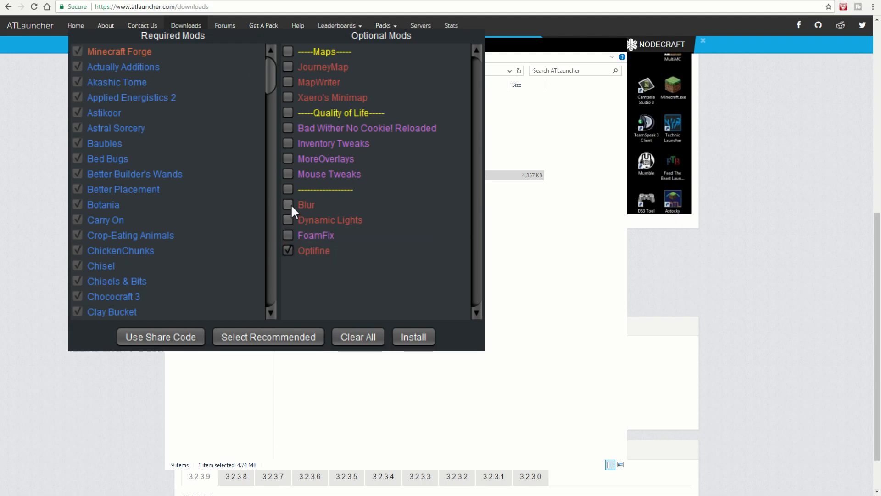
left_click(287, 219)
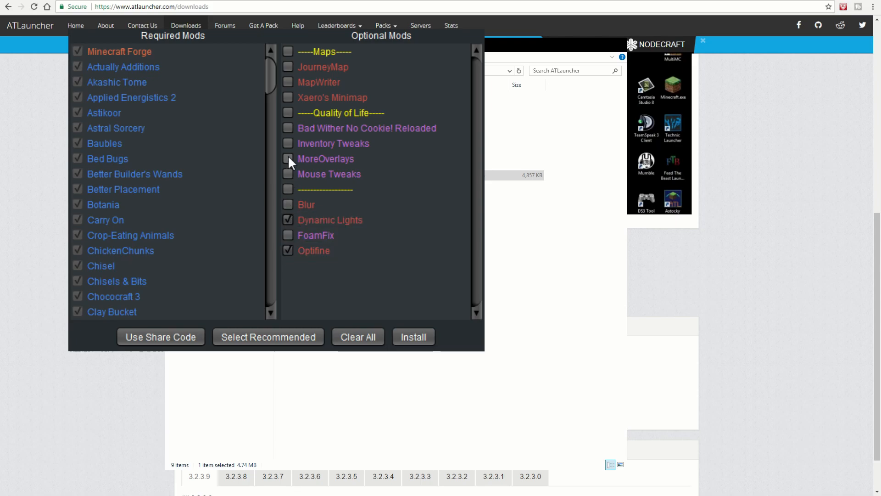
left_click(289, 144)
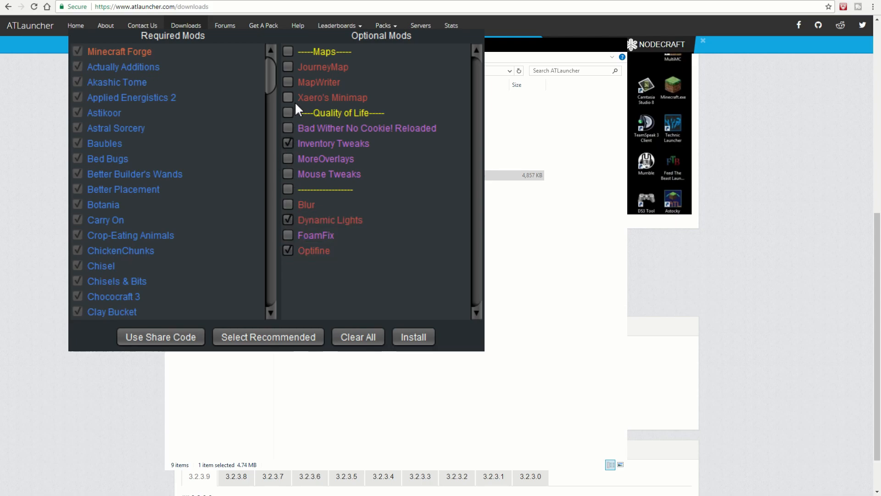
left_click(288, 67)
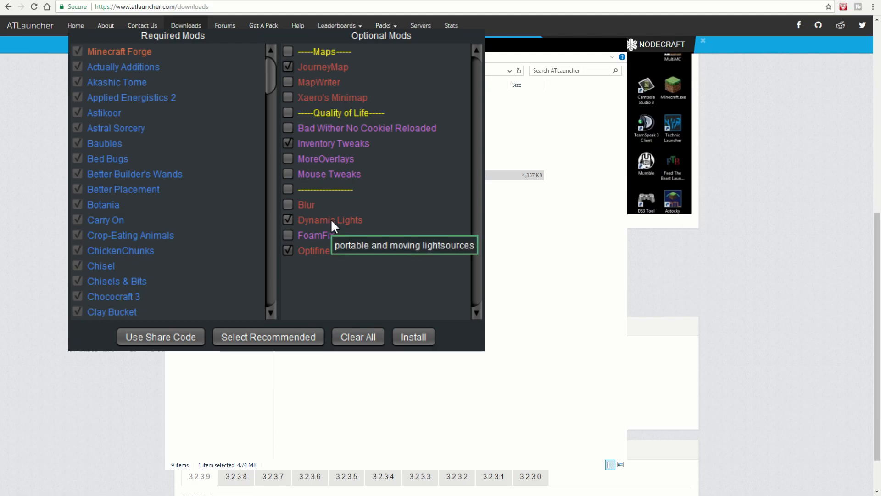
mouse_move(410, 182)
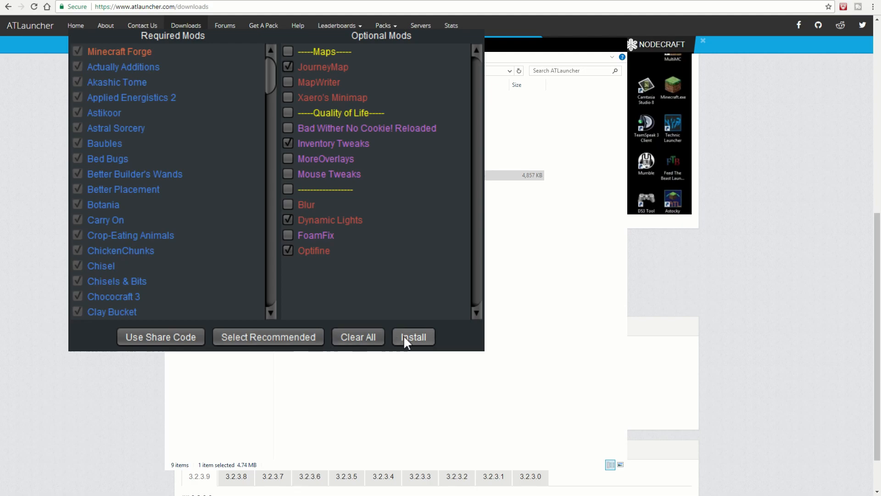
left_click(412, 337)
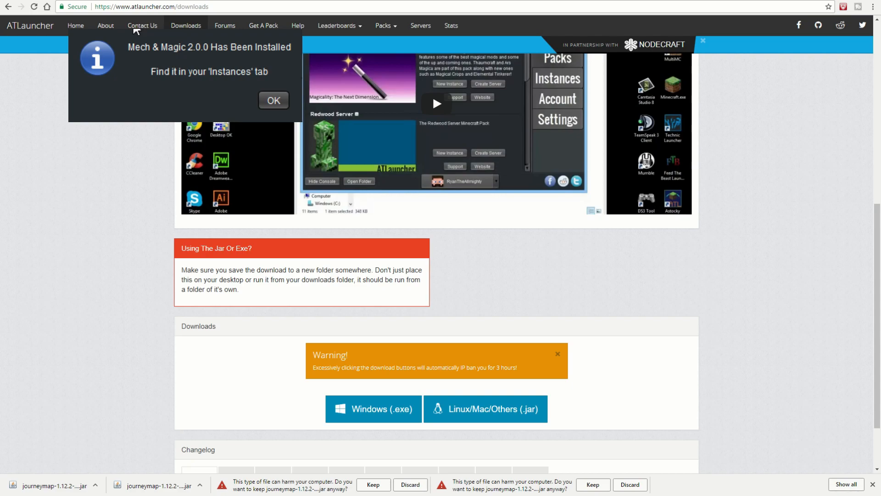
mouse_move(273, 100)
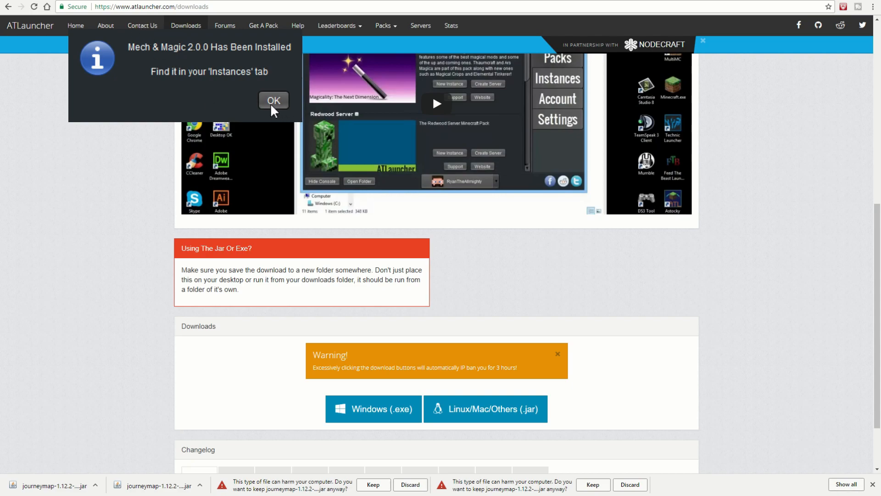
Dismiss the install notice and play the Mech & Magic 2.0.0 instance from Instances
left_click(273, 100)
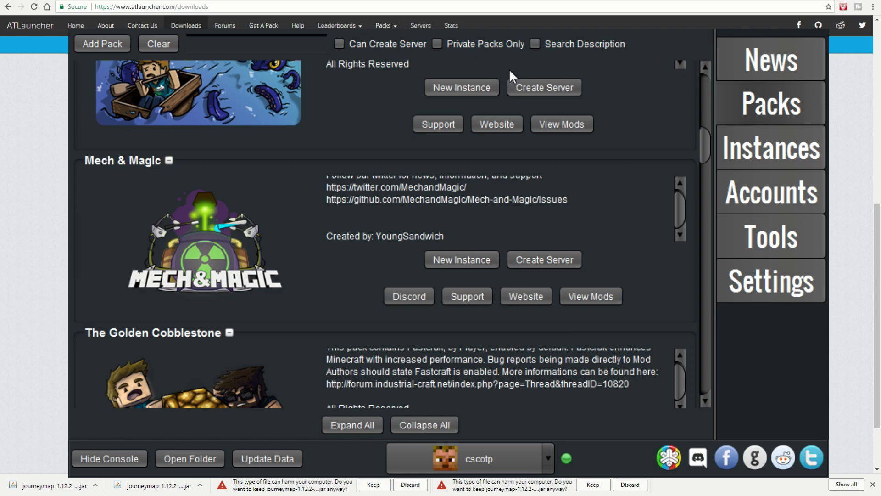
left_click(770, 147)
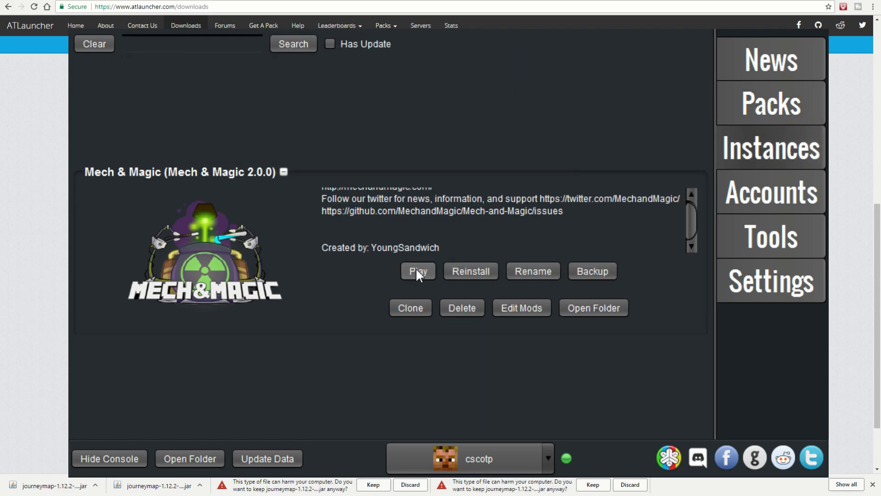
left_click(417, 271)
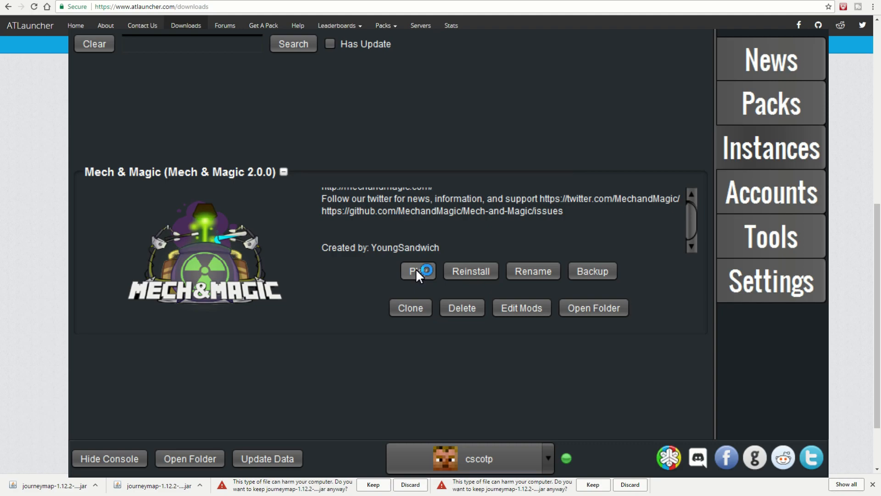
left_click(418, 270)
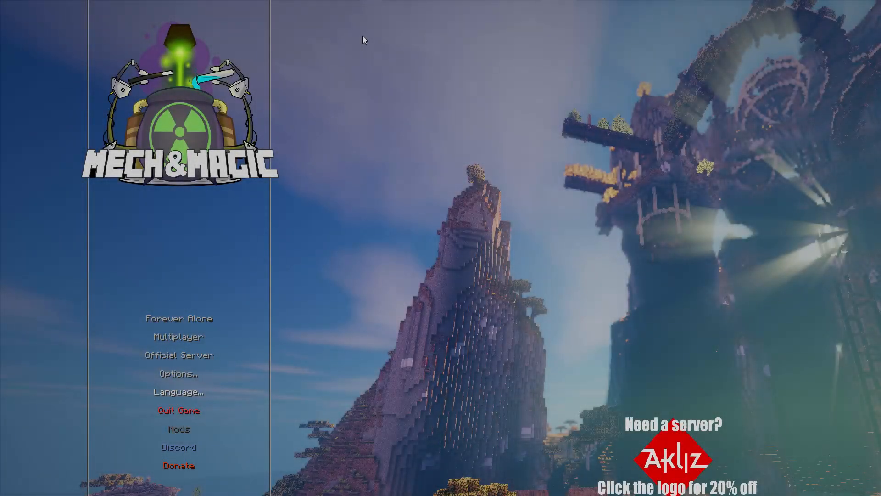